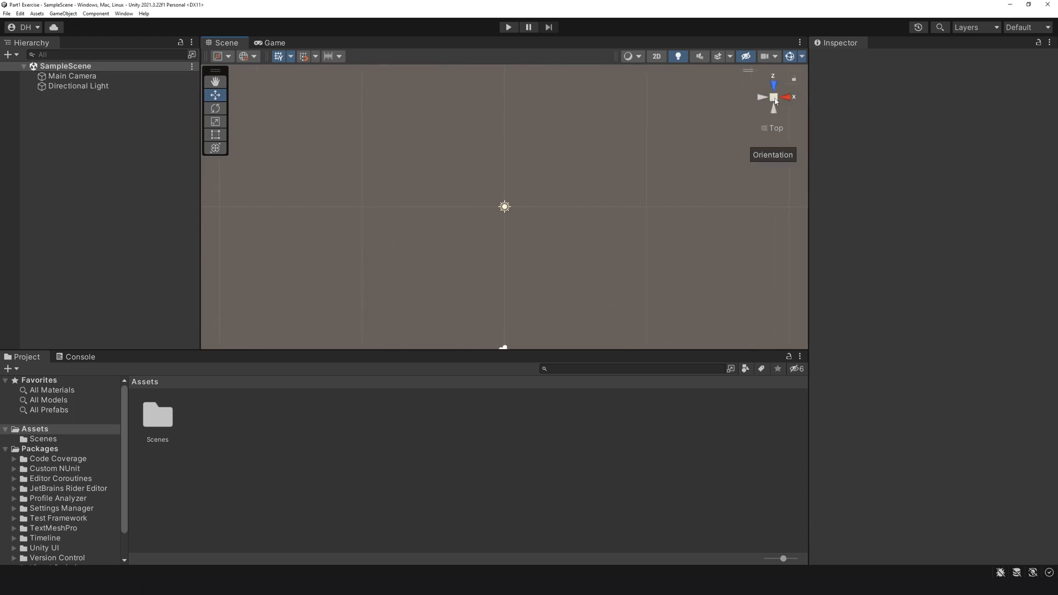
Bring up the Hierarchy's creation menu to add a Plane named Ground
right_click(67, 121)
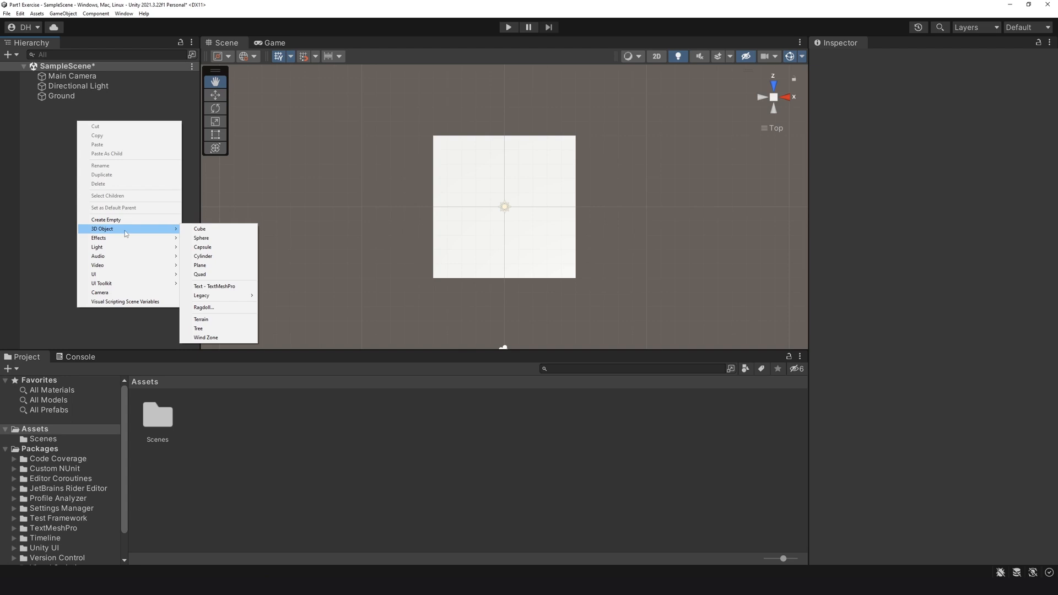
Add a cube named Wall and move it to the ground's left edge
left_click(200, 228)
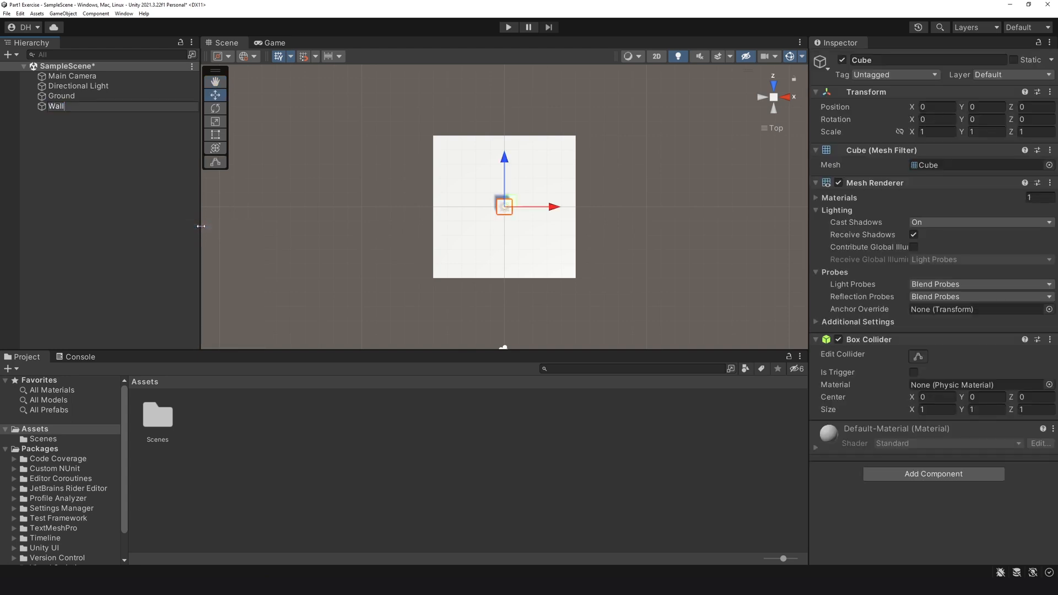
left_click_drag(503, 206, 451, 206)
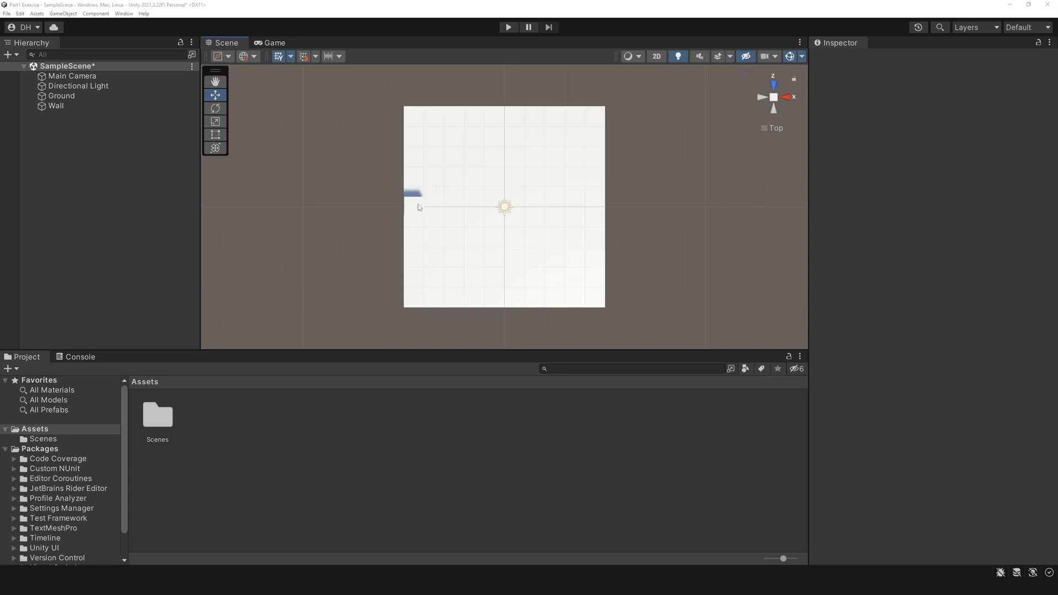
left_click(56, 106)
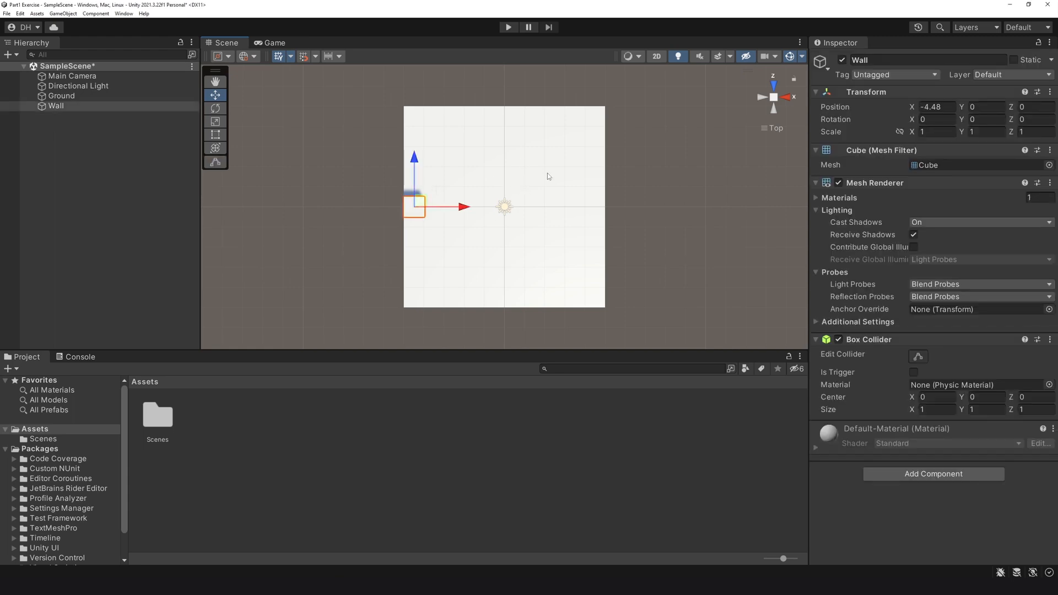
Scale the Wall into a thin strip stretched along the ground's full Z length
left_click(215, 121)
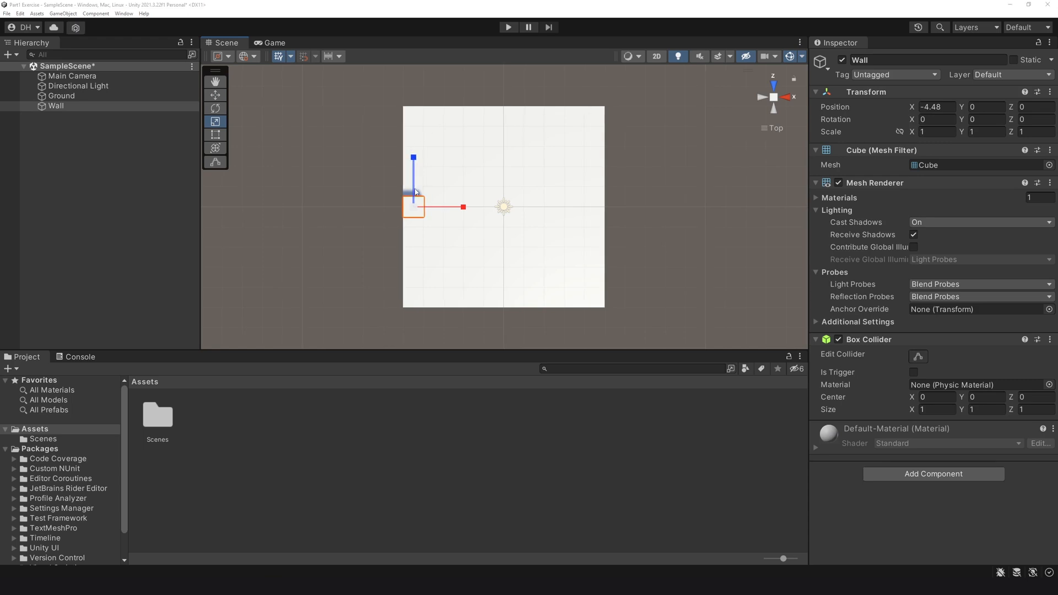
left_click_drag(414, 158, 413, 69)
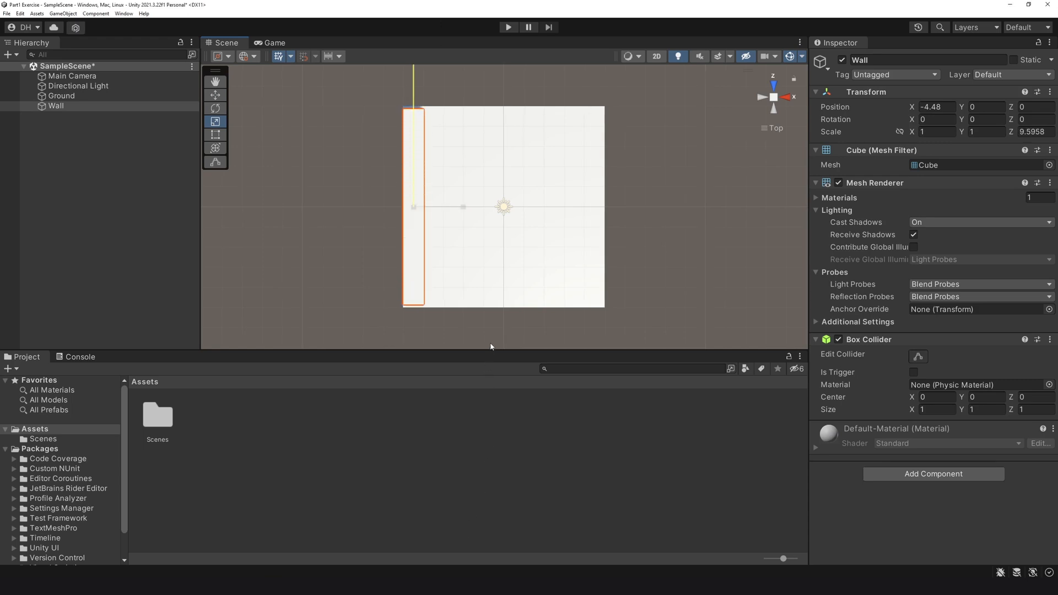
left_click_drag(412, 206, 462, 206)
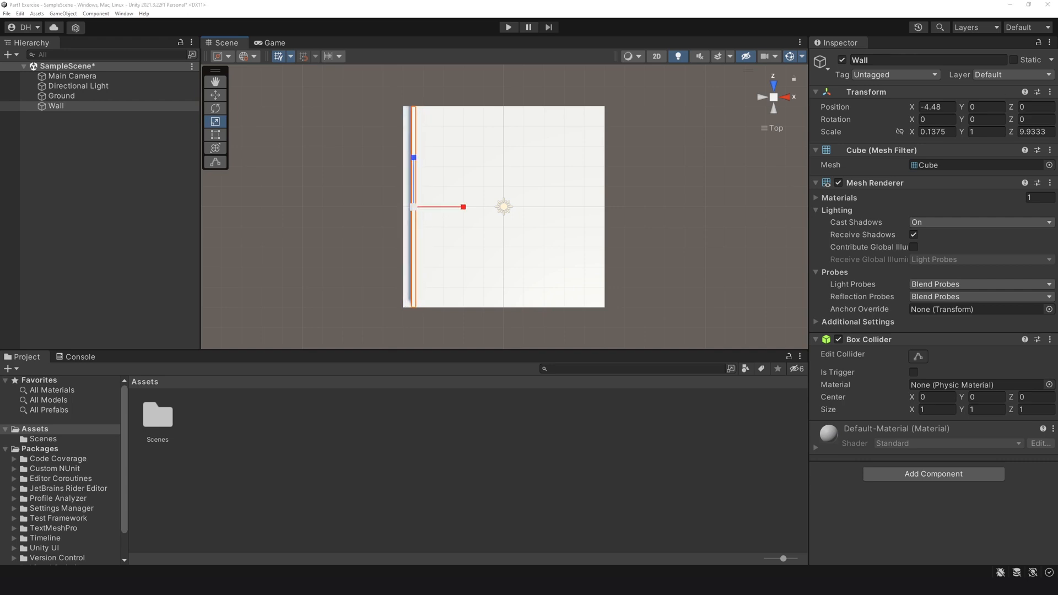
left_click(215, 95)
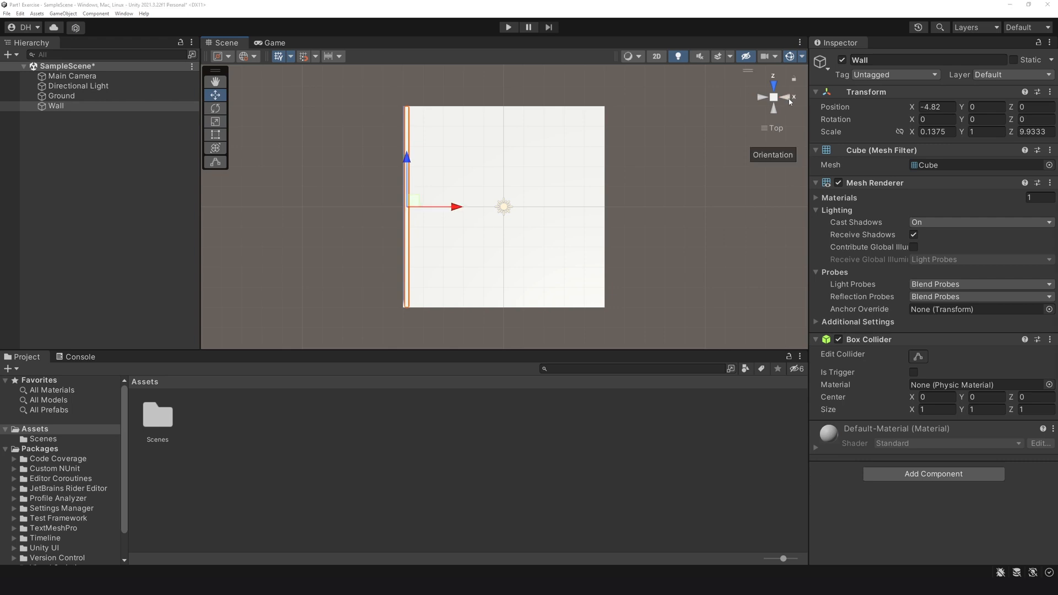
From the Right view, scale the wall's Y to 1.7 and set Position Y to 0.87 so it rests on the ground
left_click(793, 96)
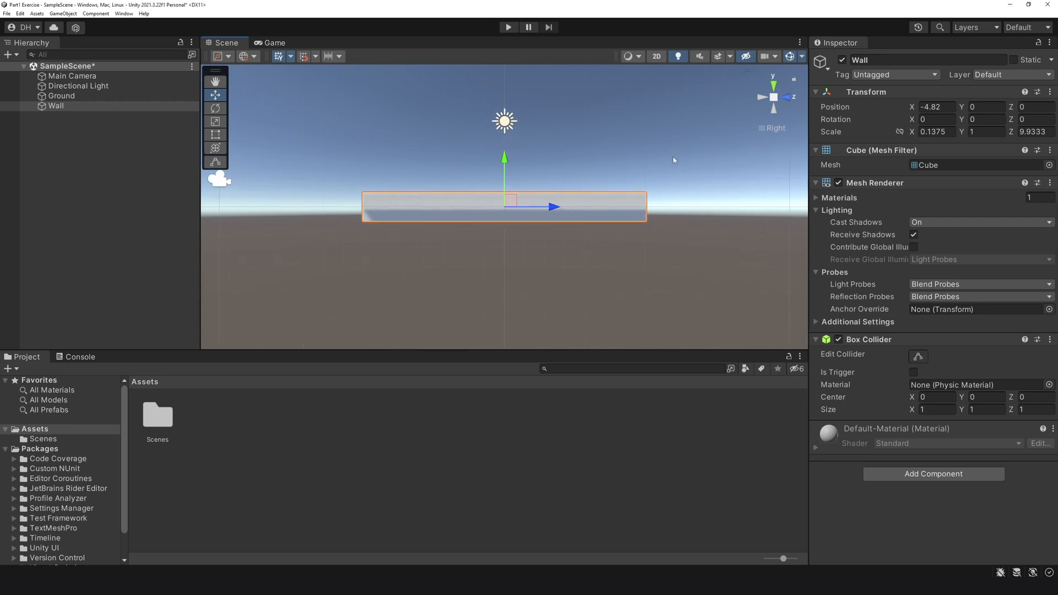
left_click(215, 122)
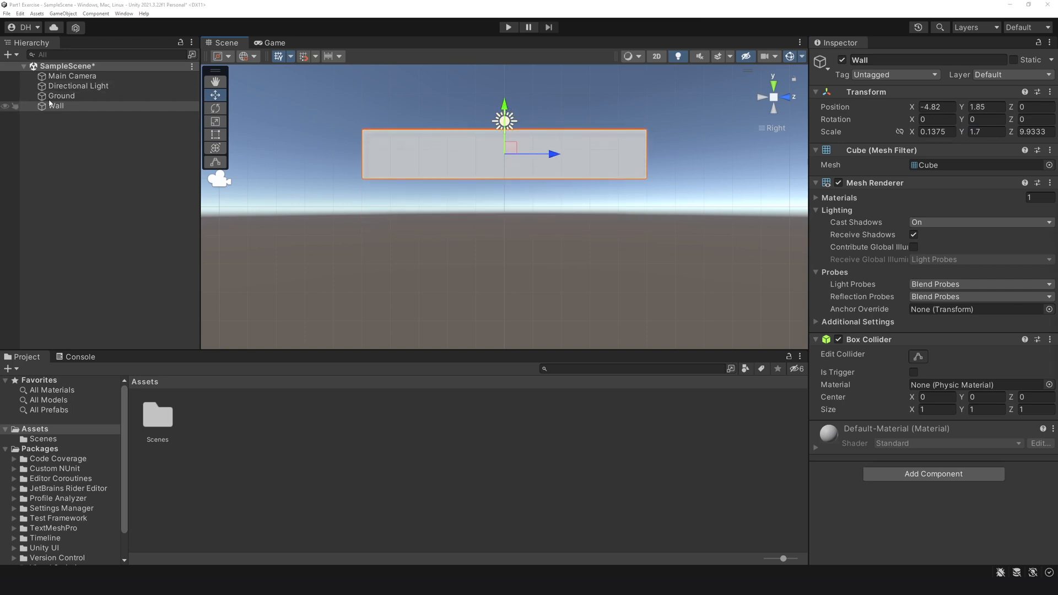
left_click(62, 96)
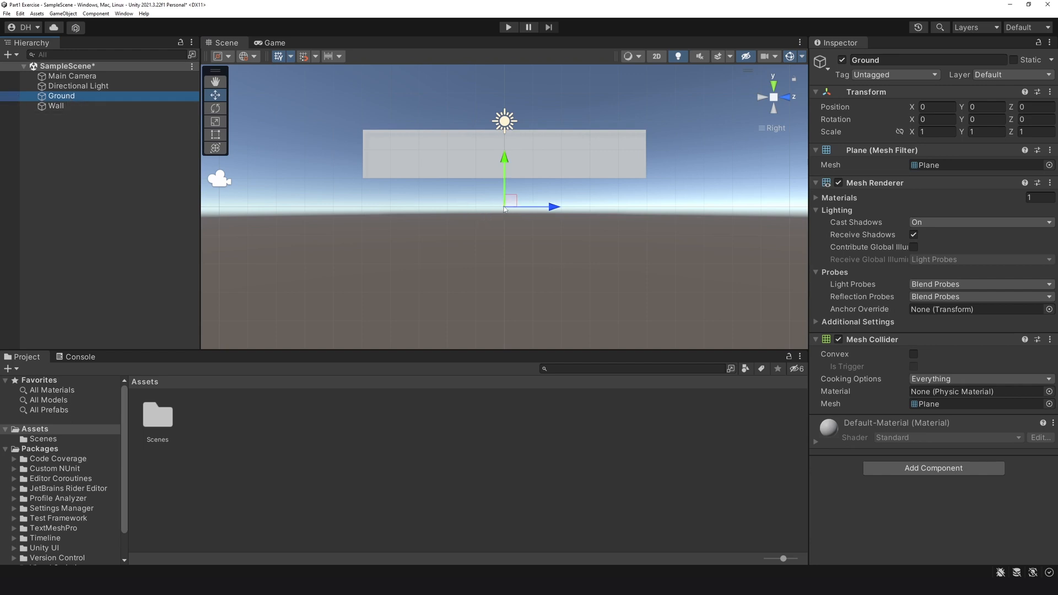
left_click(55, 106)
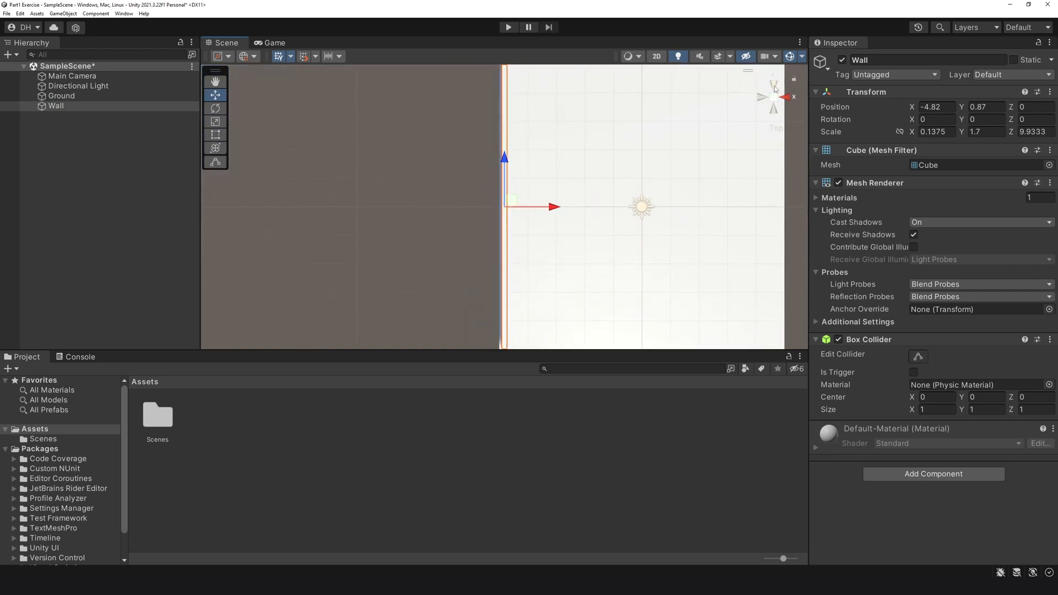
Duplicate the Wall twice with Ctrl+D and move a copy to the ground's right edge
left_click(110, 140)
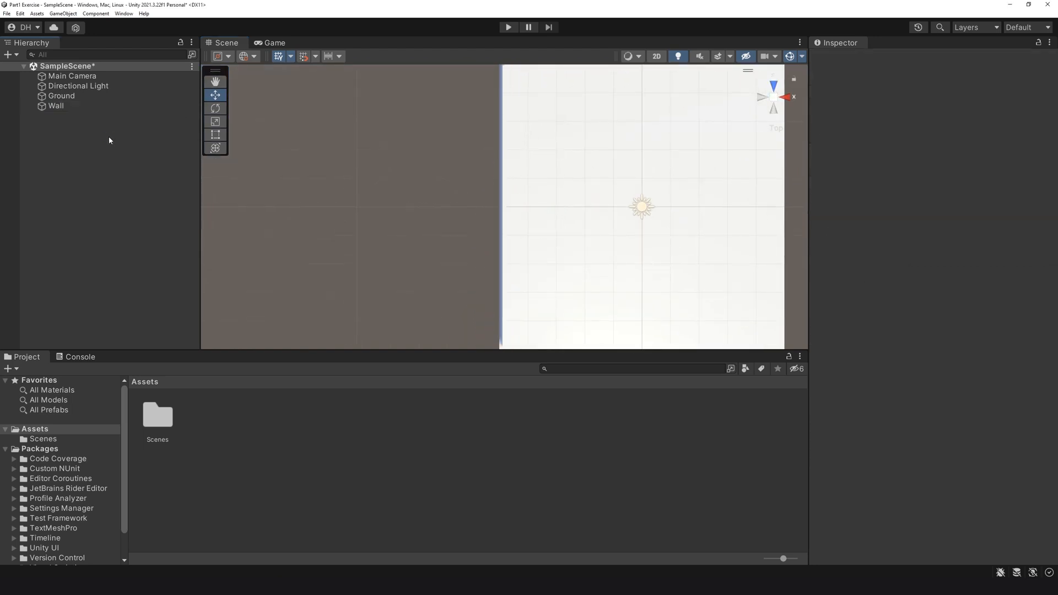
left_click(55, 106)
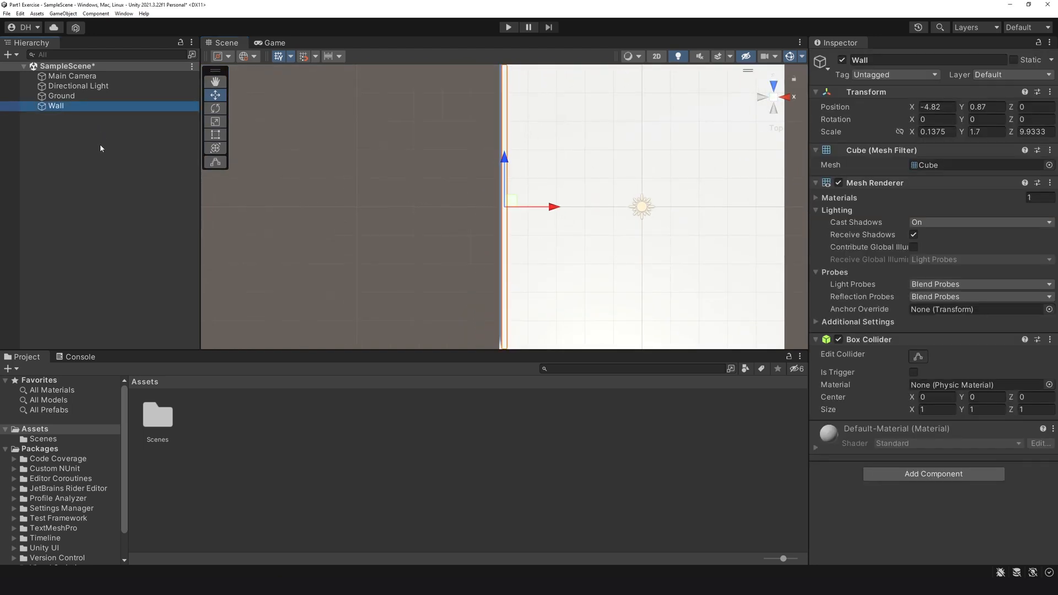
key("ctrl+d")
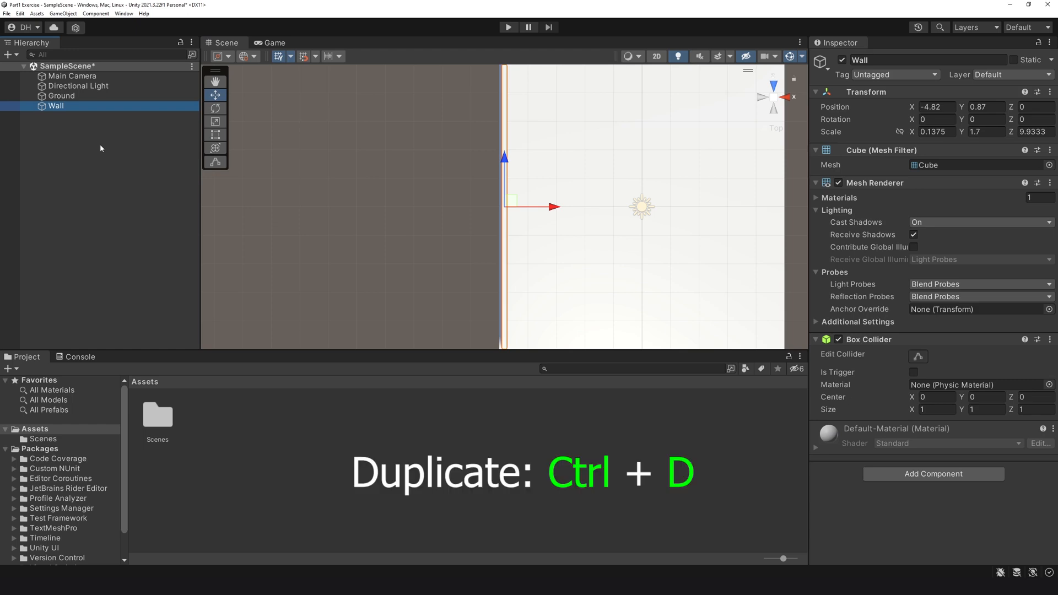
key("ctrl+d")
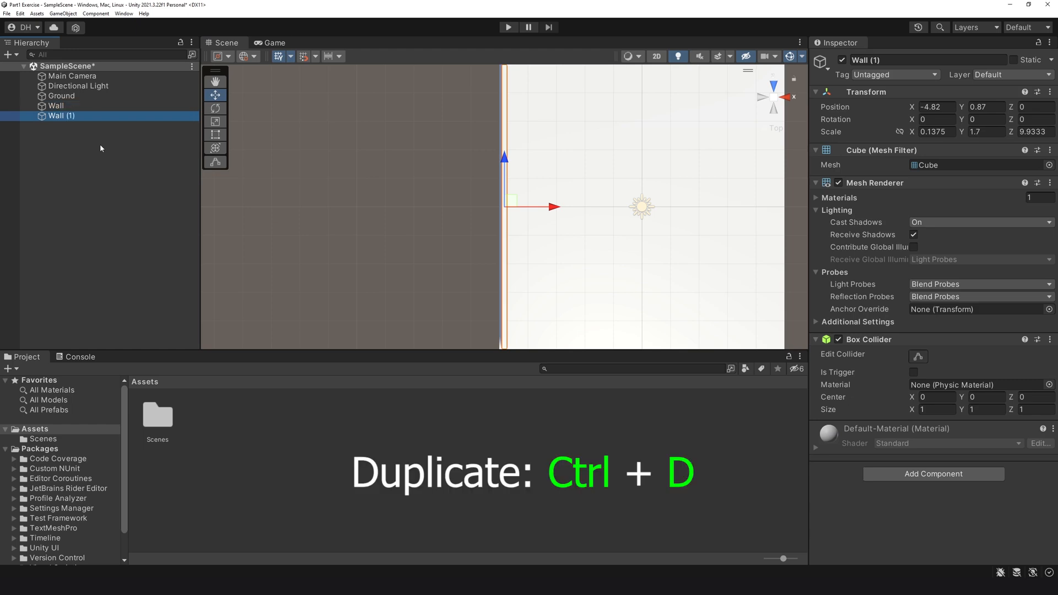
mouse_move(188, 153)
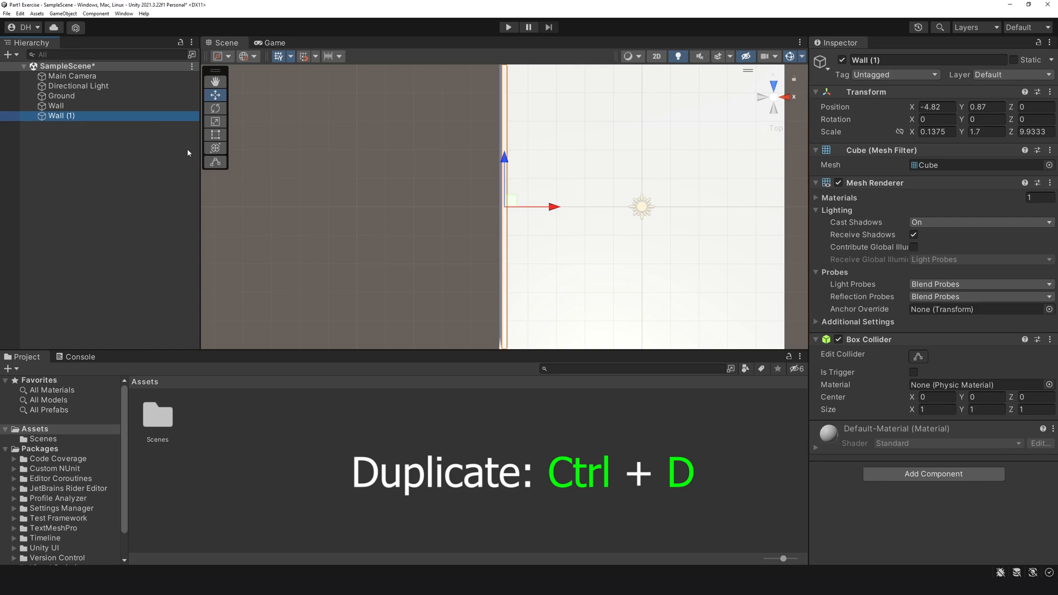
key("ctrl+d")
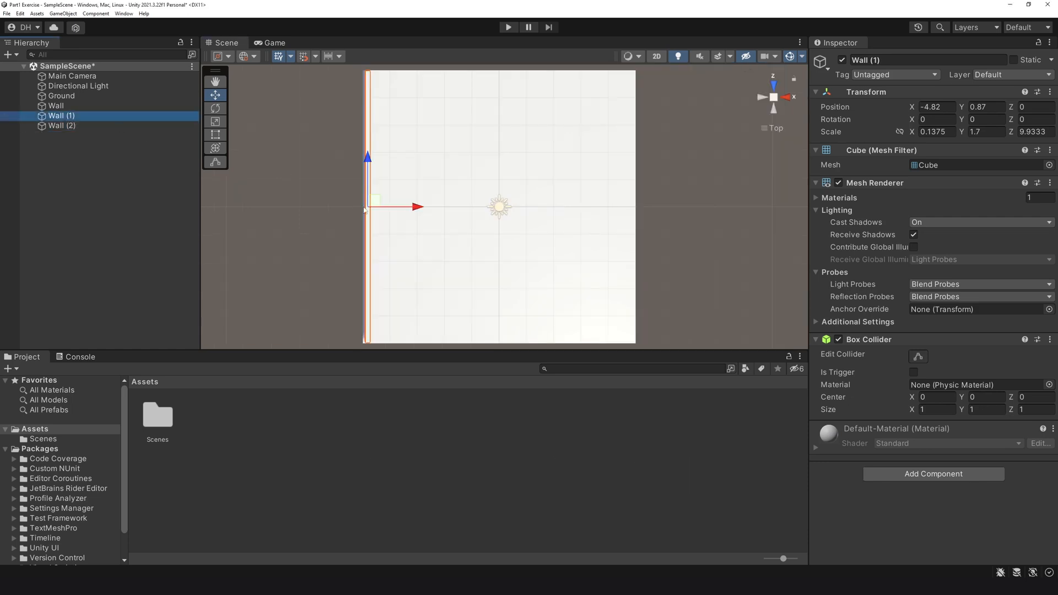
left_click_drag(368, 206, 635, 206)
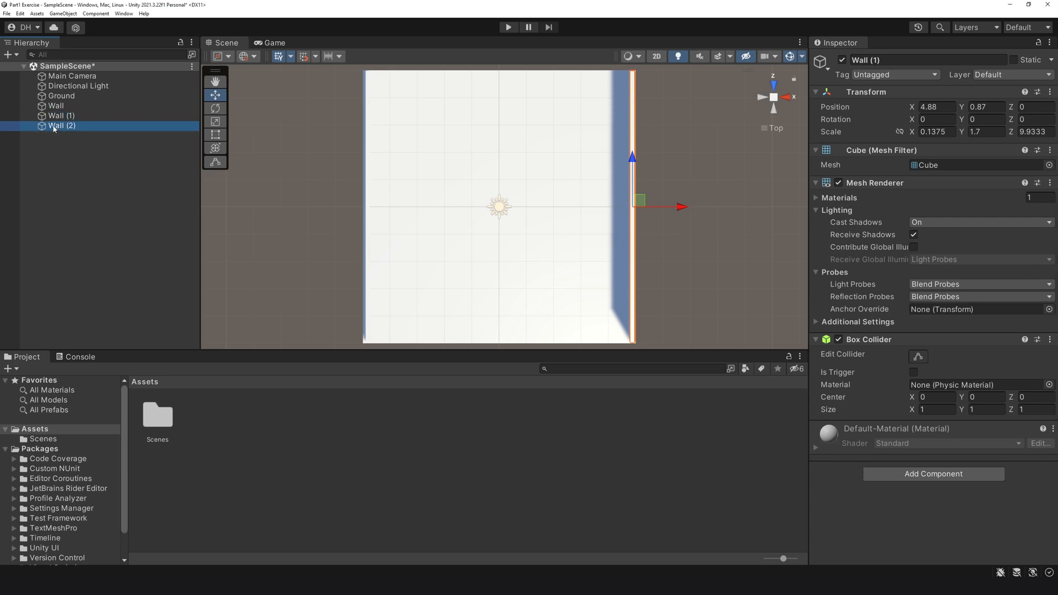
Rotate Wall (2) by 90 degrees so it lies along the ground's far edge
key("e")
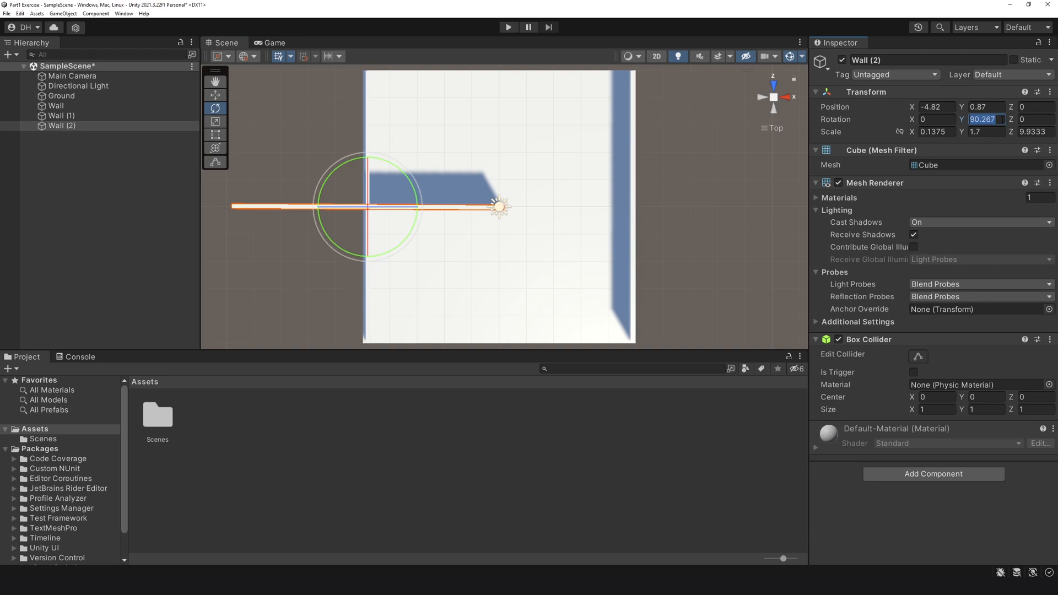
type("90")
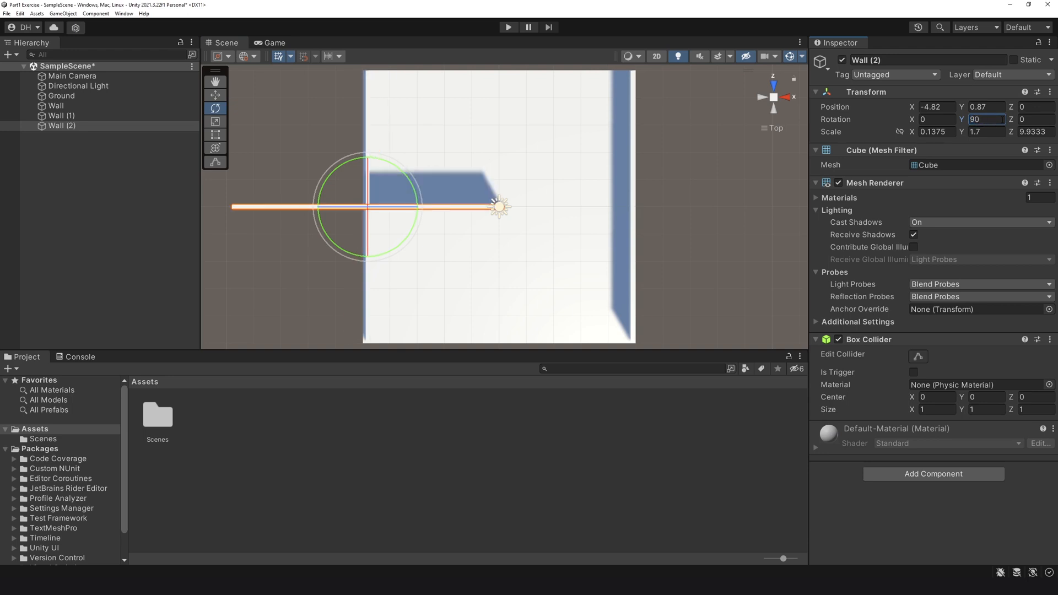
key("w")
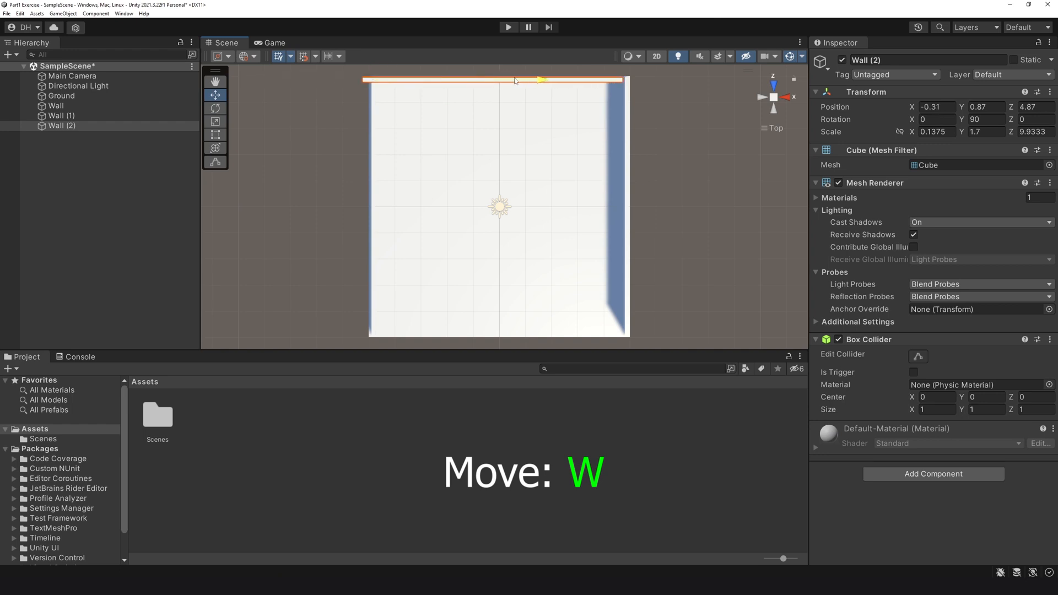
Duplicate the far wall into Wall (3) and Wall (4) for the near edge
key("ctrl+d")
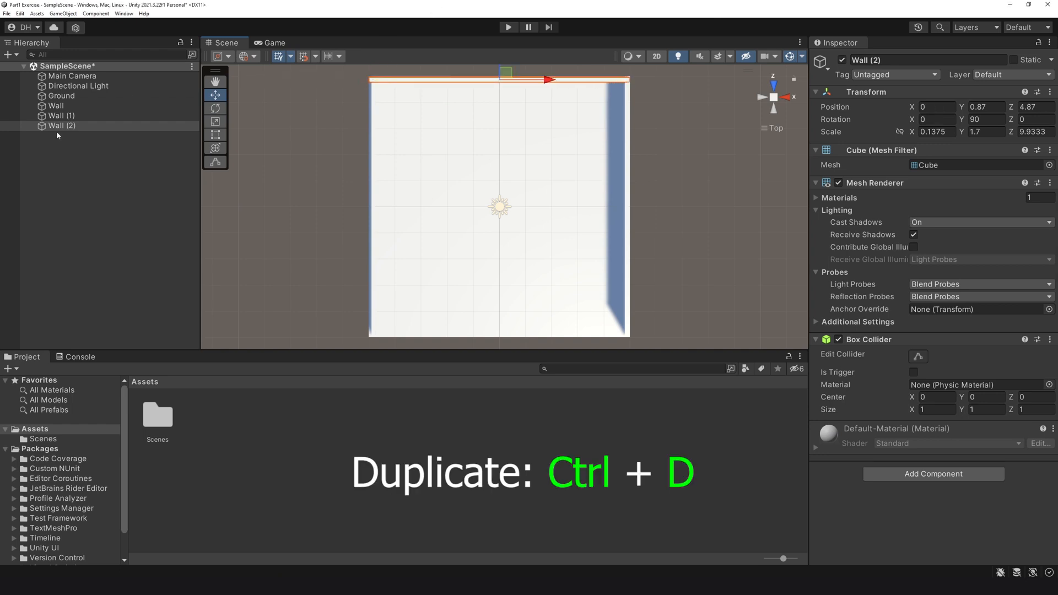
left_click(62, 126)
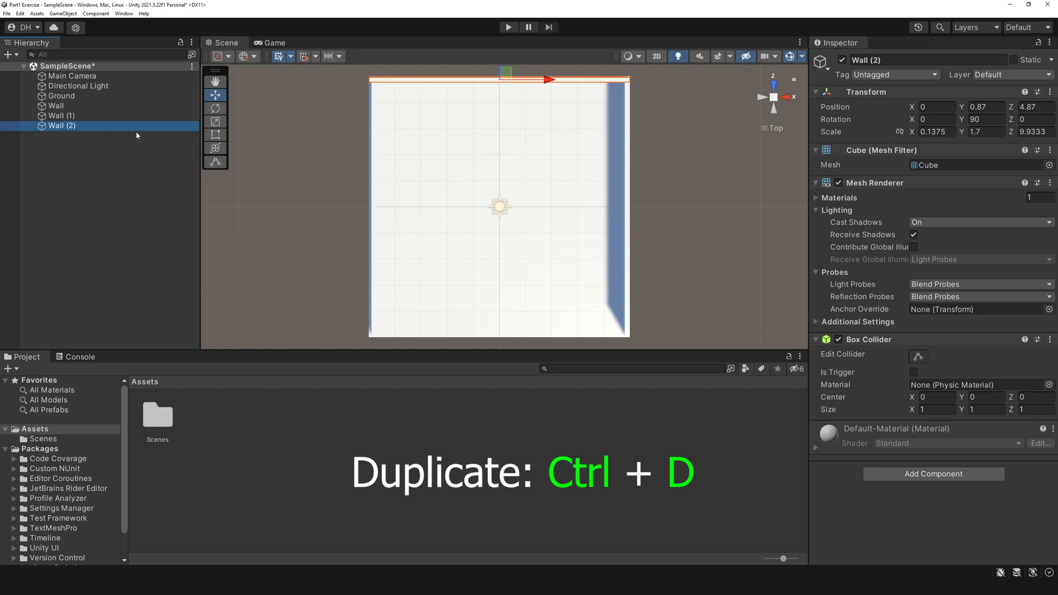
key("ctrl+d")
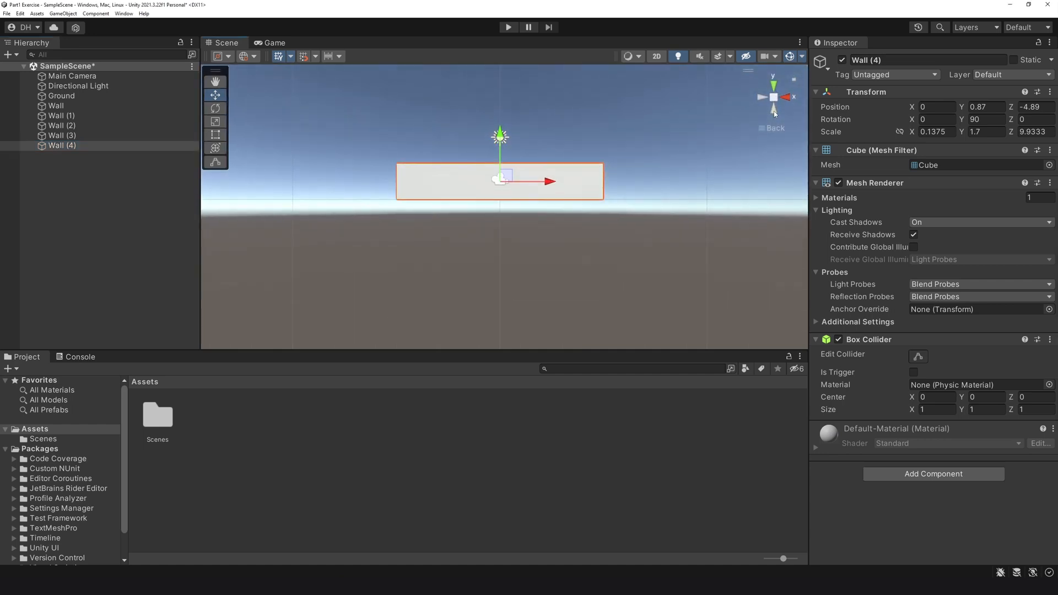
Shrink Wall (4) to Scale Z 1.7, tilt it -45 degrees on X and raise it against the front wall
left_click(214, 121)
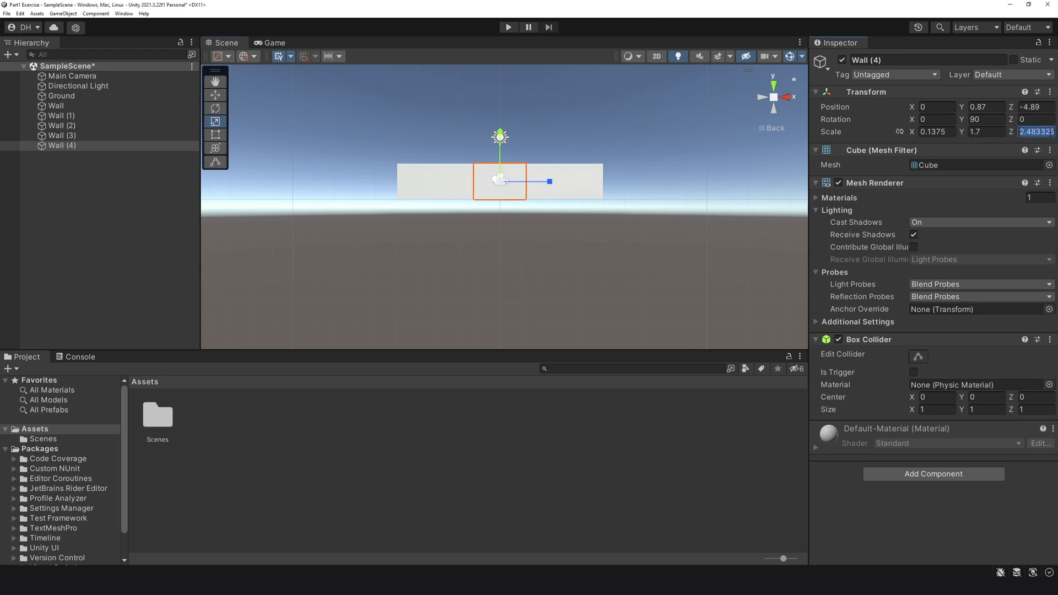
type("1.7")
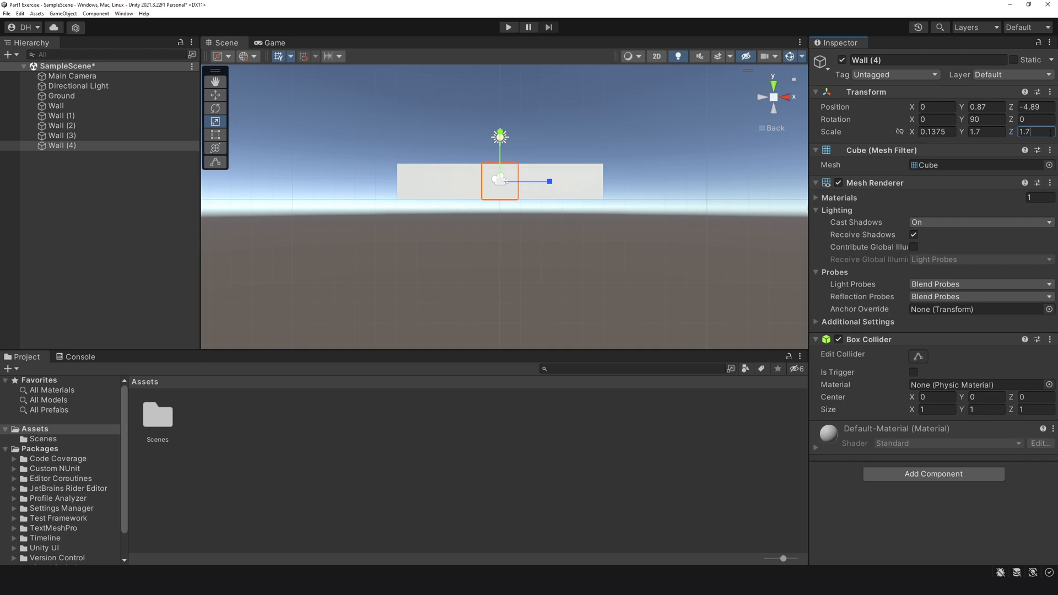
key("e")
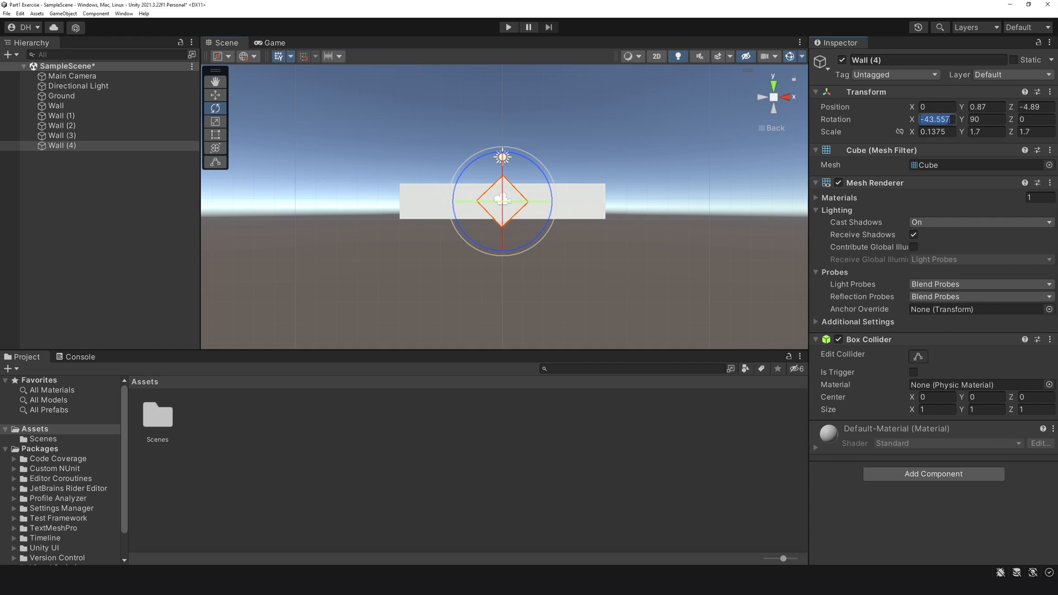
type("-45")
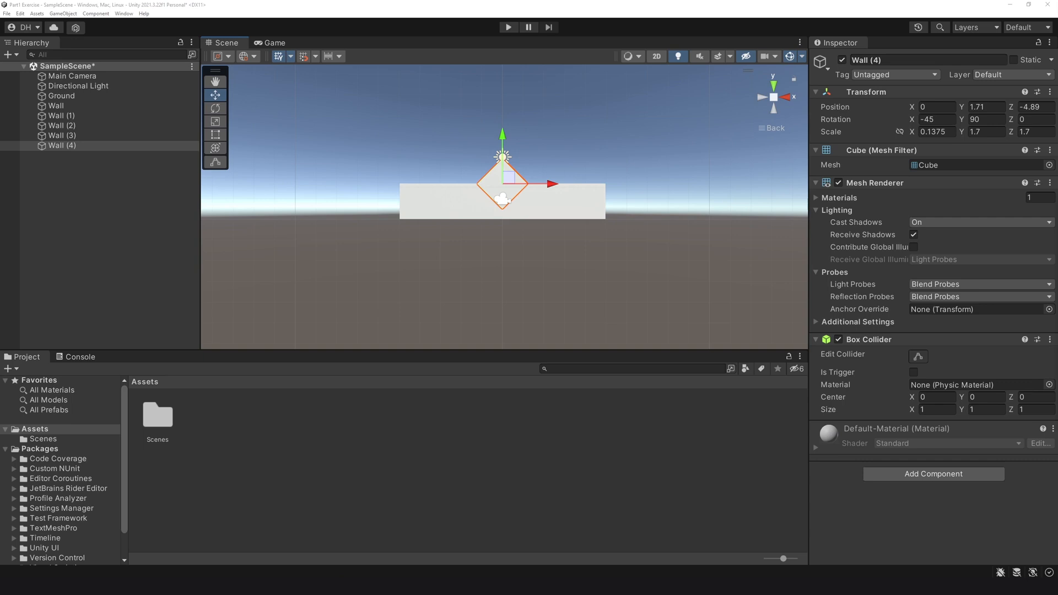
left_click(215, 81)
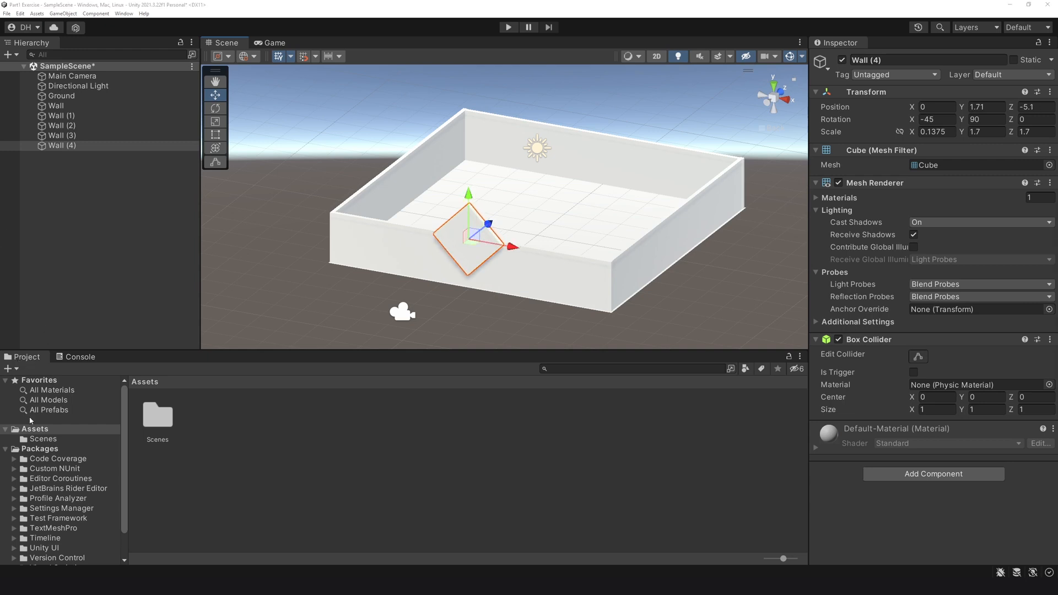
Create a Materials folder under Assets
right_click(30, 420)
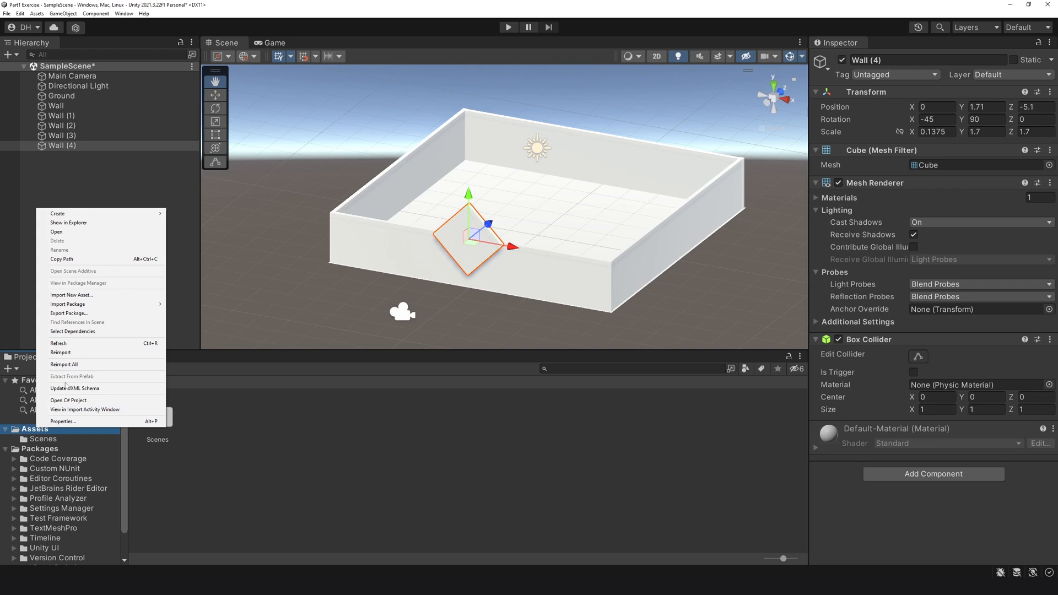
left_click(57, 212)
type("Materials")
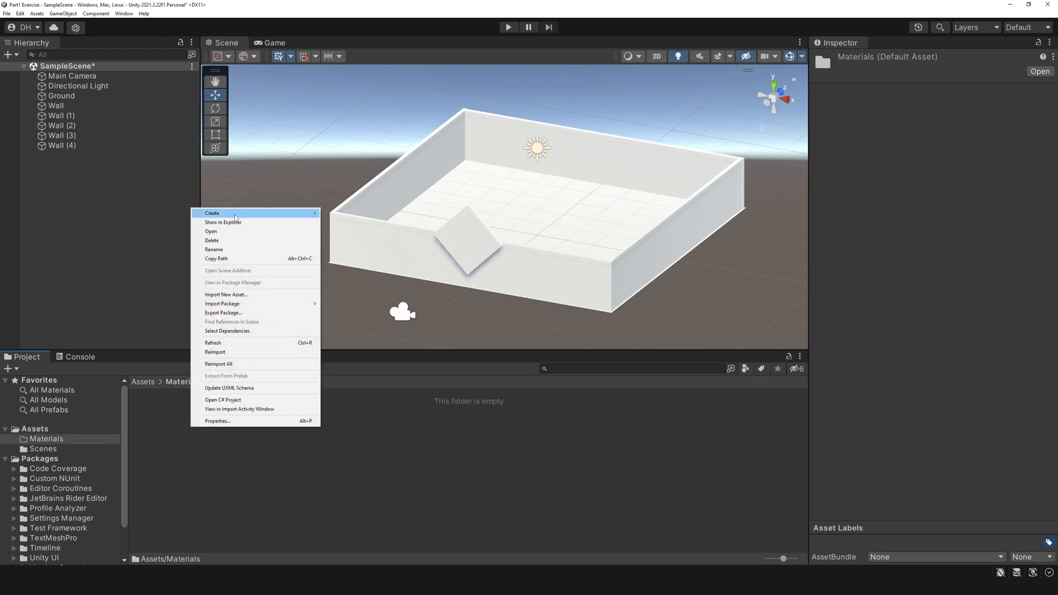
Create a material named Grey in it and give it a dark grey albedo
left_click(211, 212)
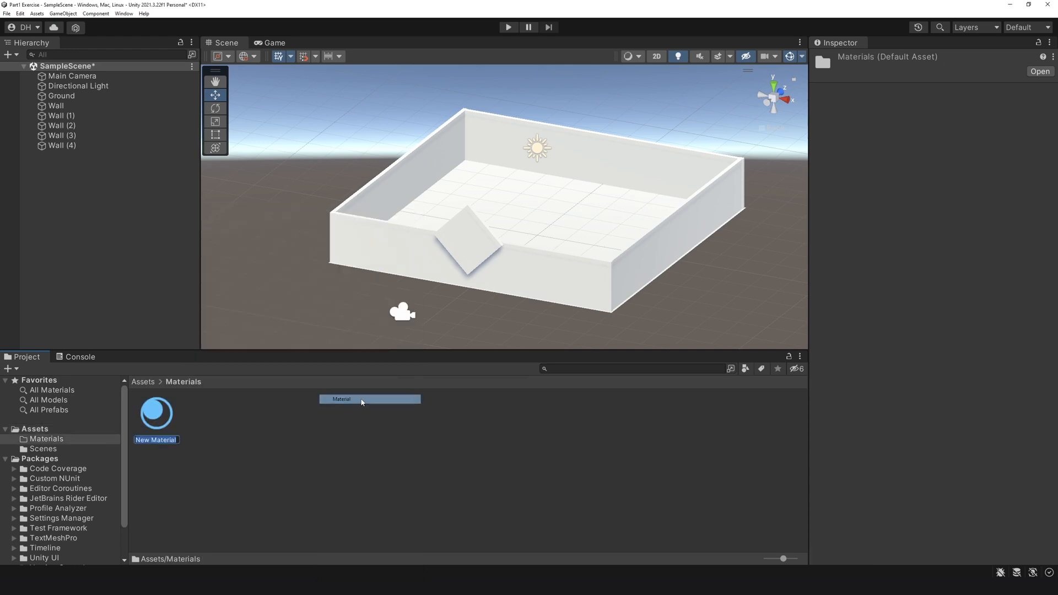
left_click(155, 411)
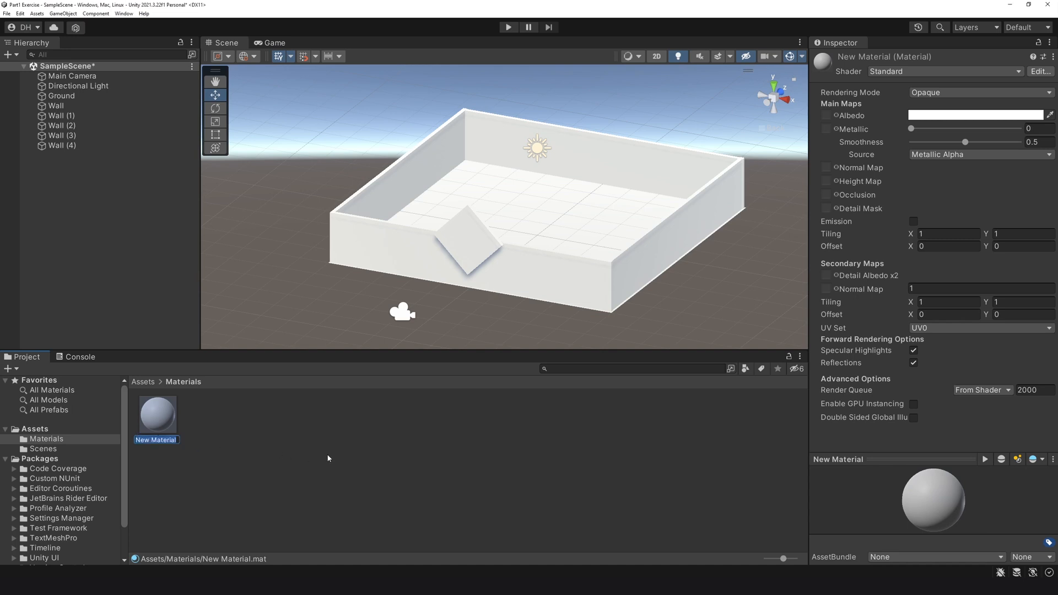
type("Grey")
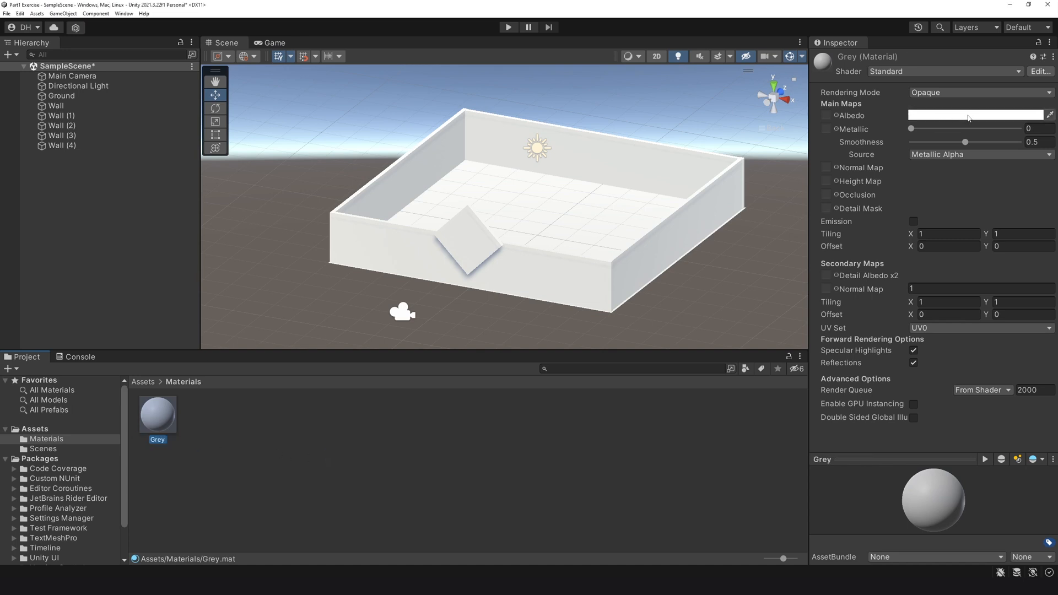
left_click(1010, 113)
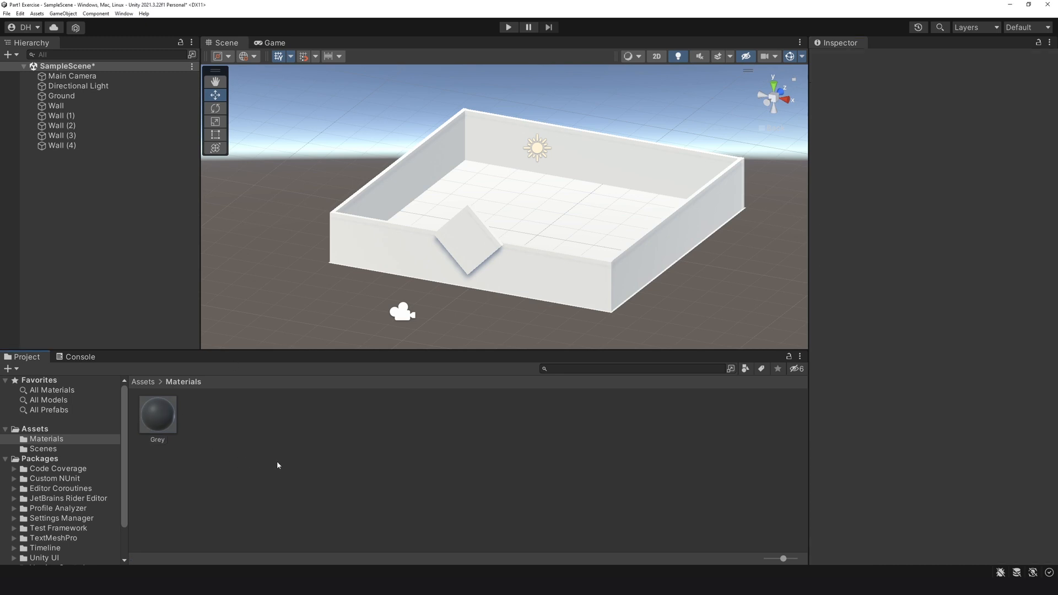
Create a material named Orange with a bright orange albedo (FF9500)
left_click(158, 413)
type("Orange")
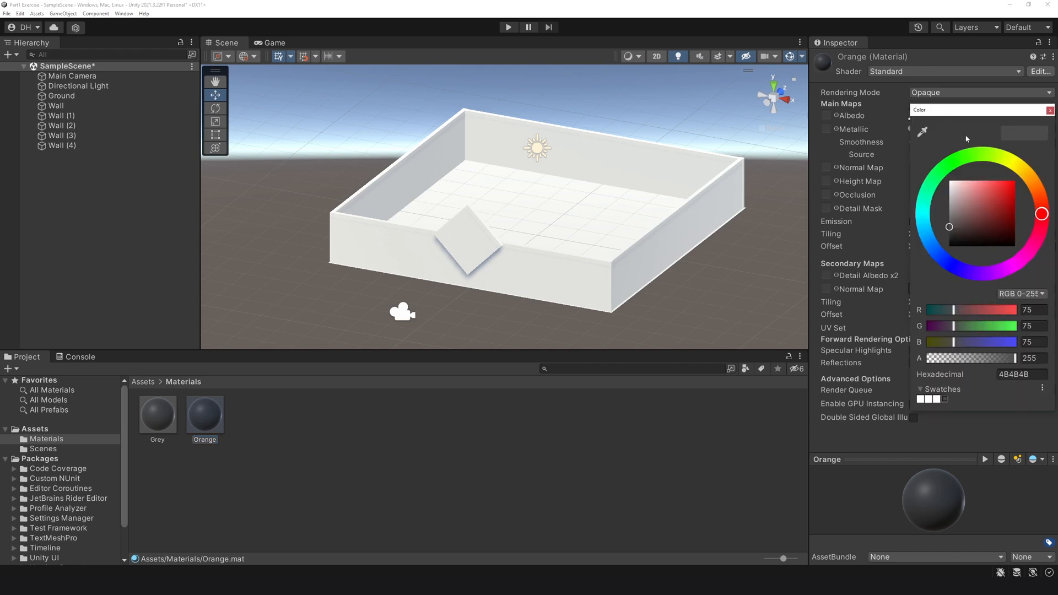
left_click(1032, 177)
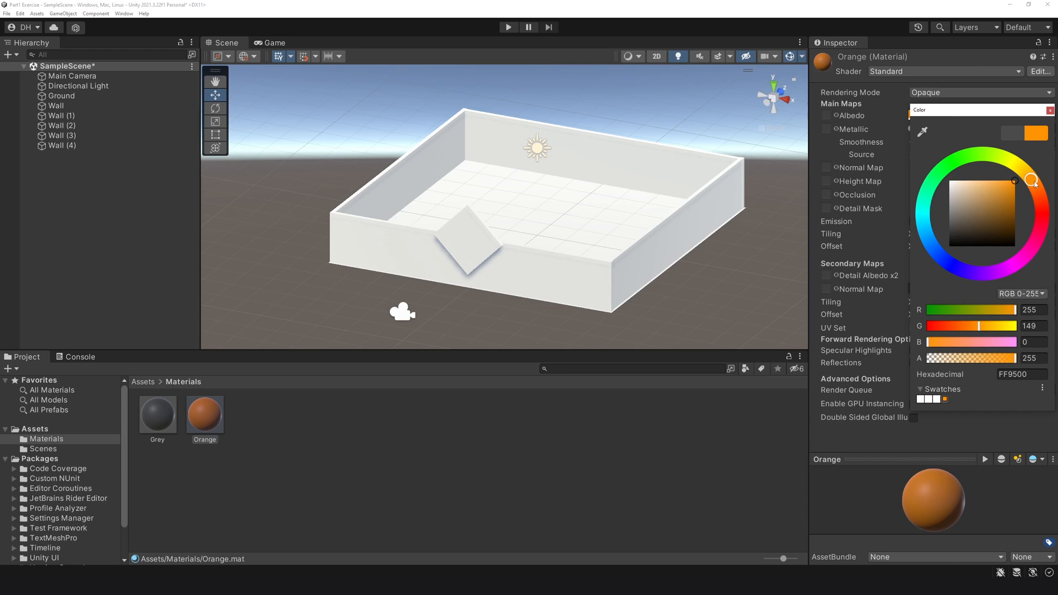
left_click(1050, 110)
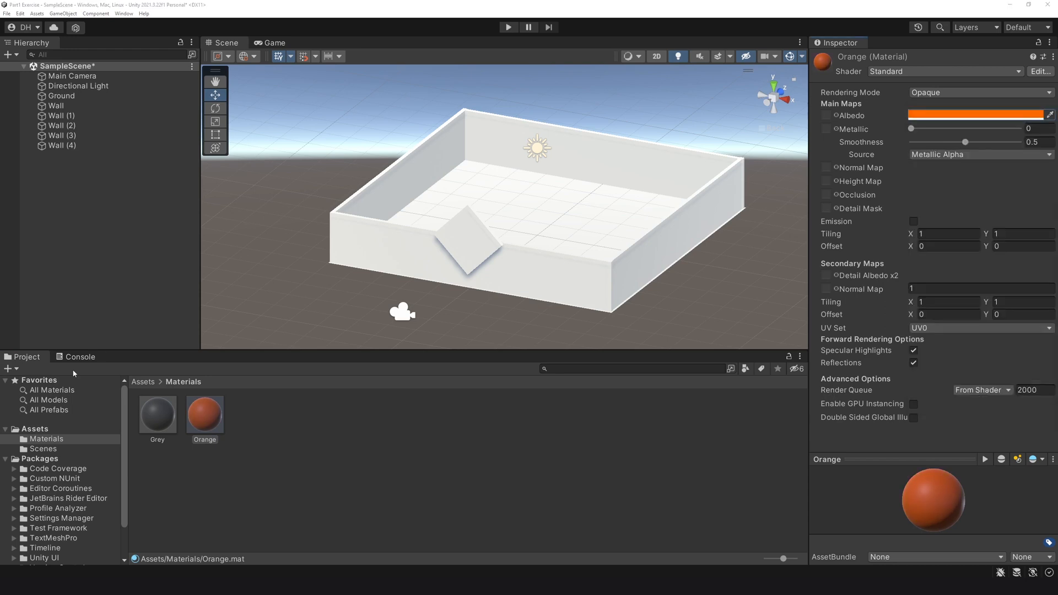
Apply Grey to the Ground and Orange to the four walls, leaving Wall (4) white
left_click(157, 413)
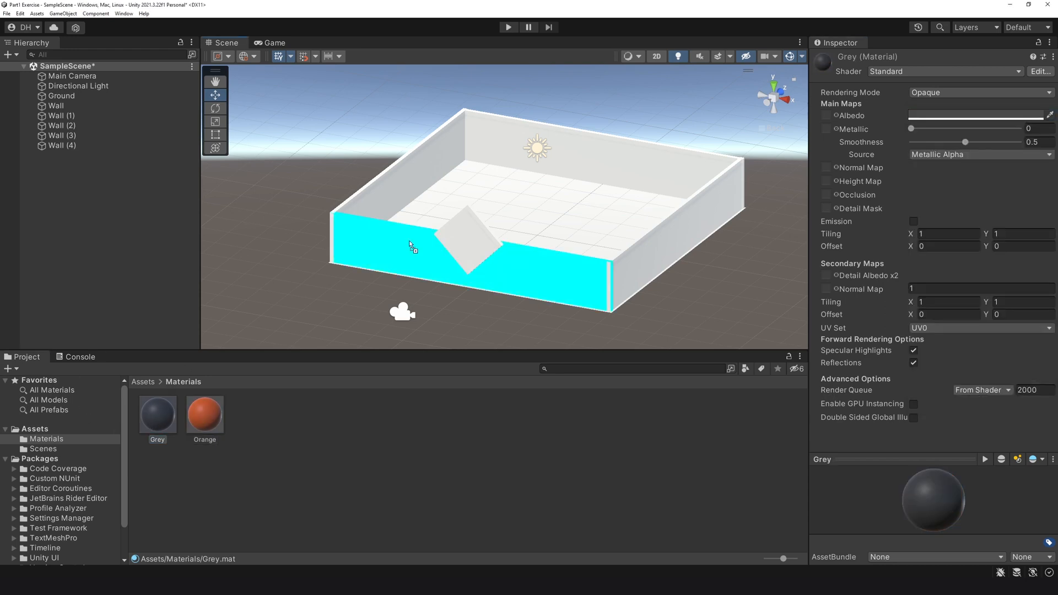
left_click(204, 412)
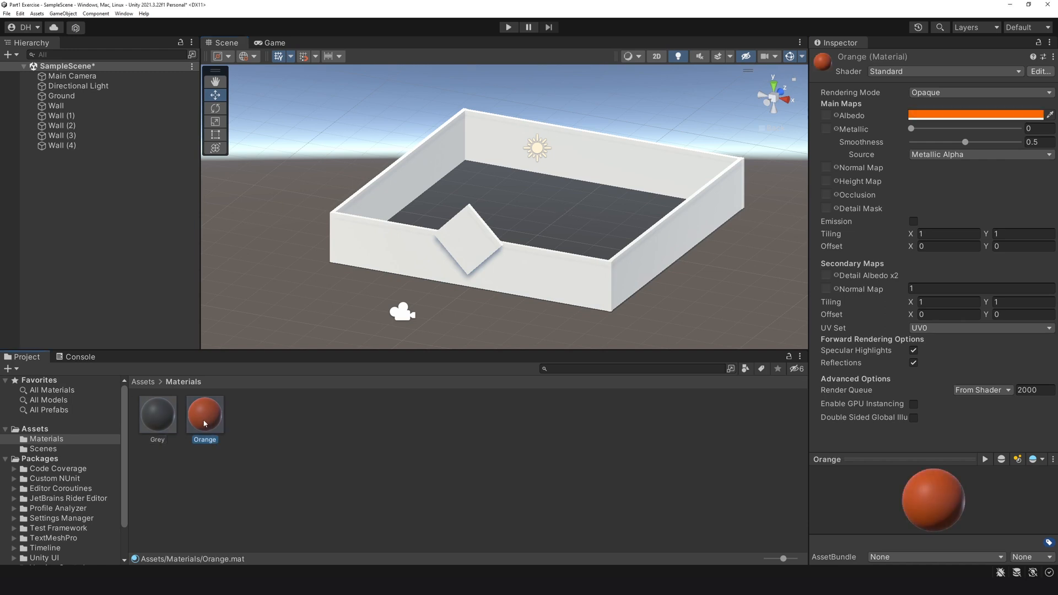
left_click_drag(203, 413, 350, 258)
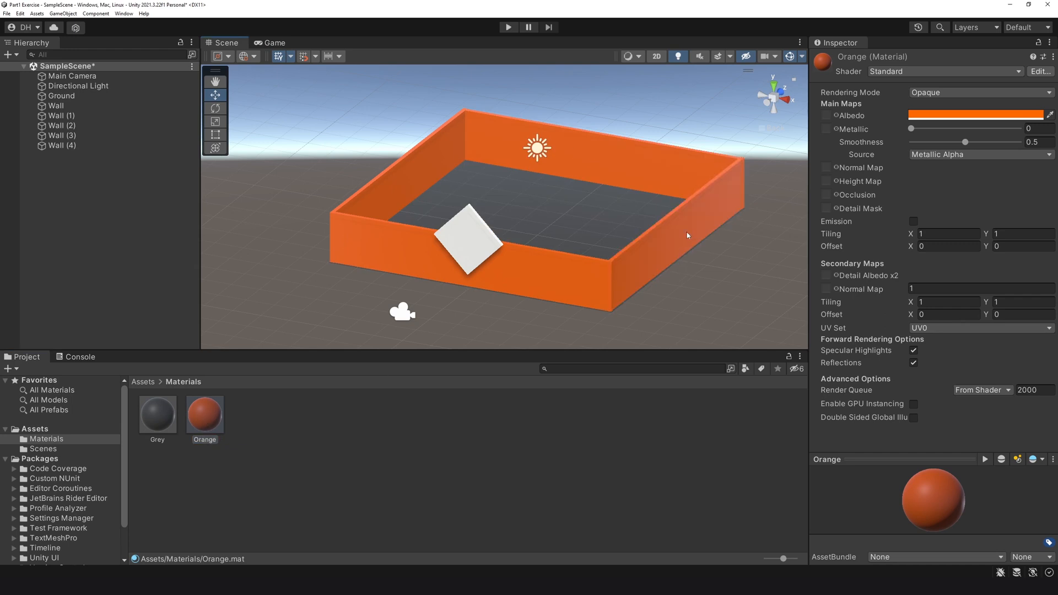
left_click(61, 146)
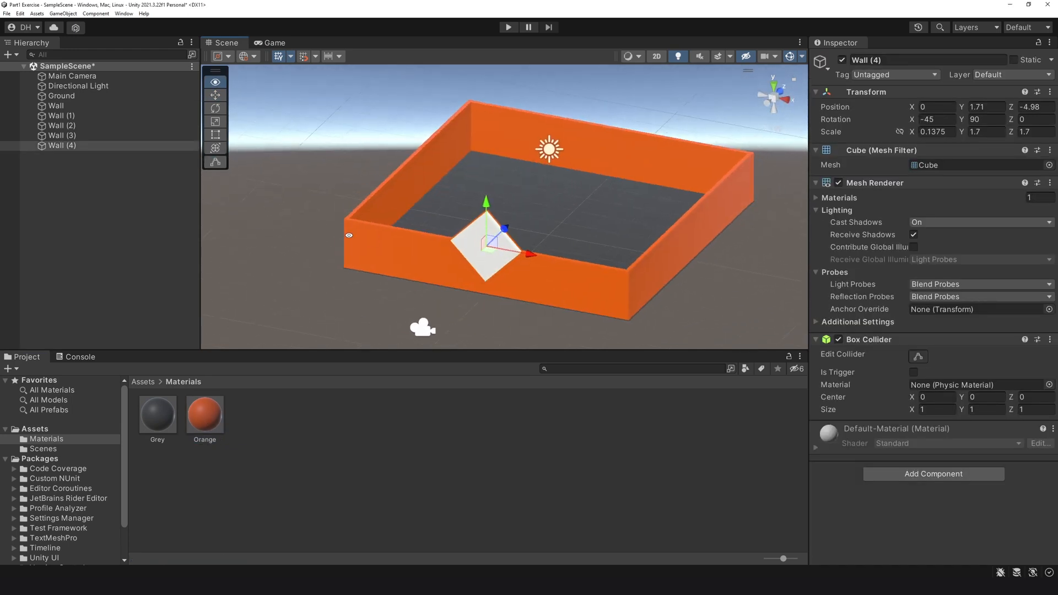